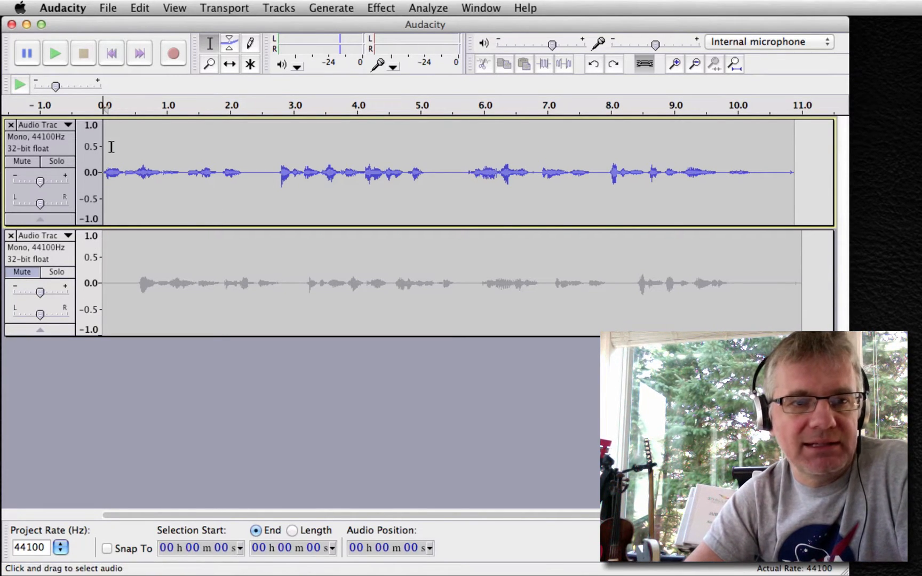
mouse_move(111, 53)
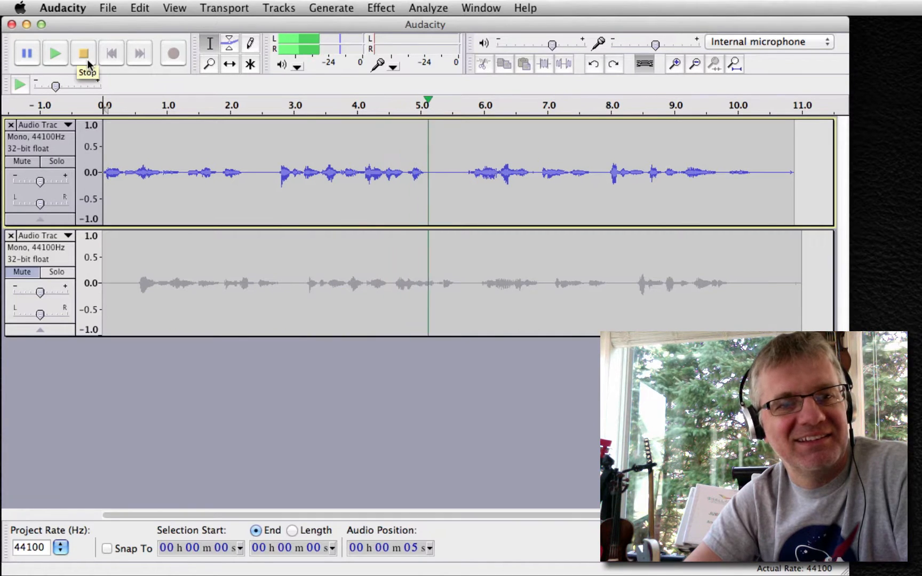
Step: Unmute the second take so both voice tracks are active
click(82, 53)
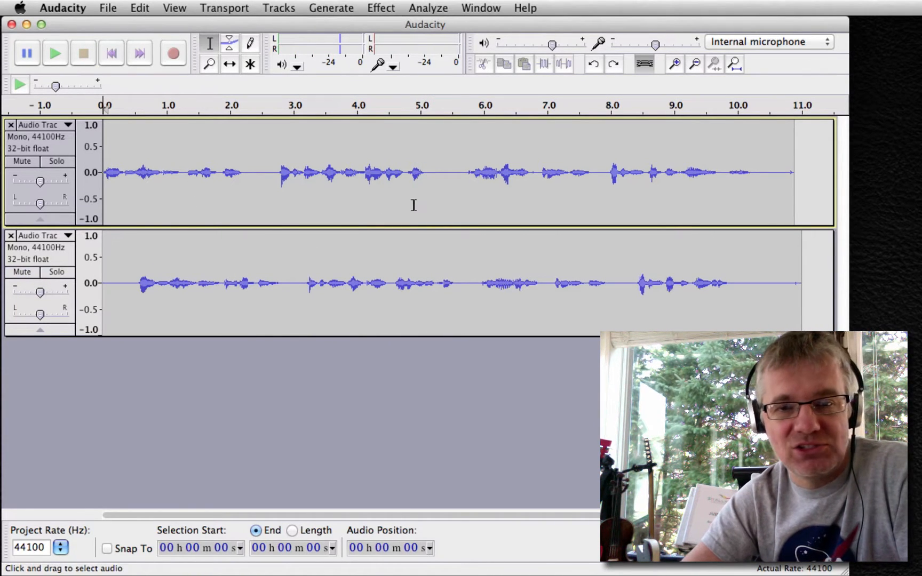
mouse_move(471, 285)
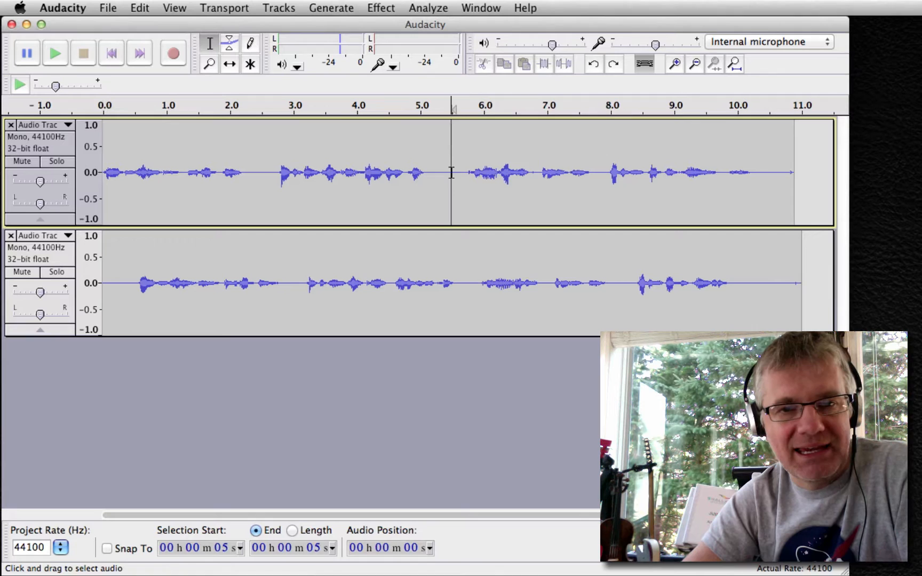
Step: Select the unwanted portion of a take past the join point for removal
drag(452, 172, 794, 172)
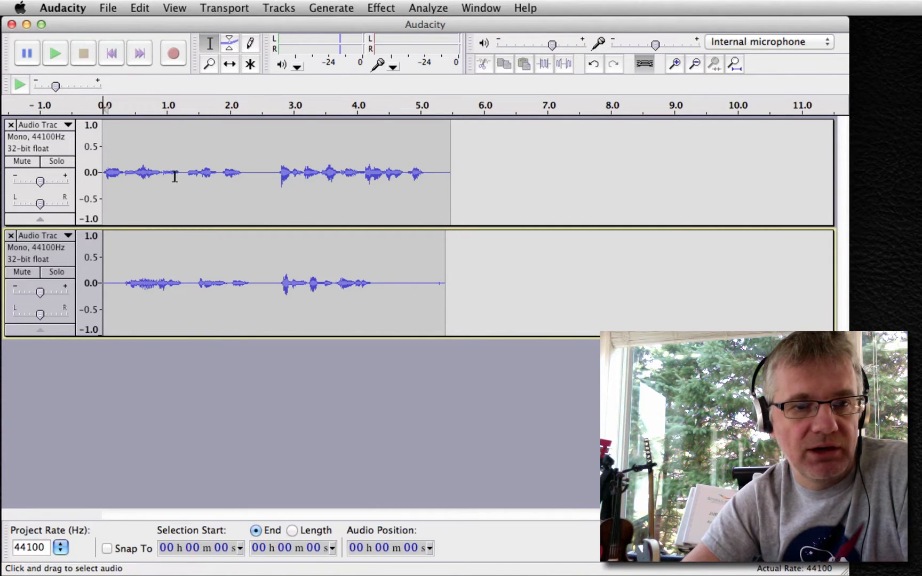
mouse_move(235, 108)
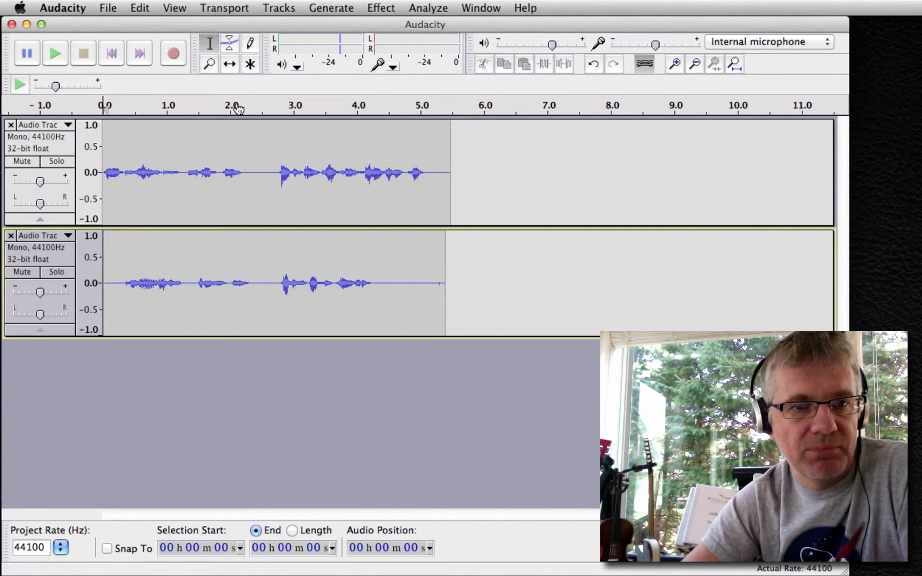
mouse_move(229, 64)
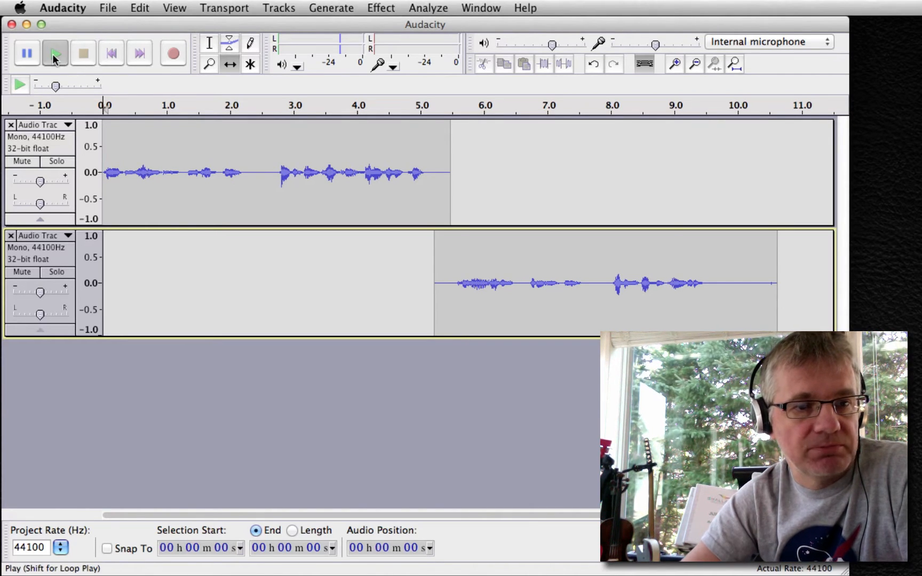
Step: Play back the combined alphabet with take two following take one
click(54, 54)
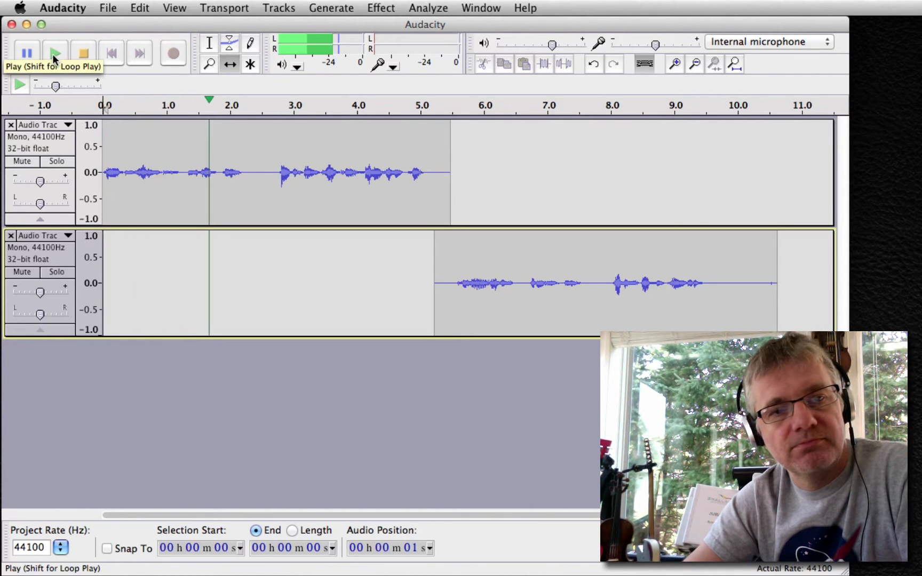